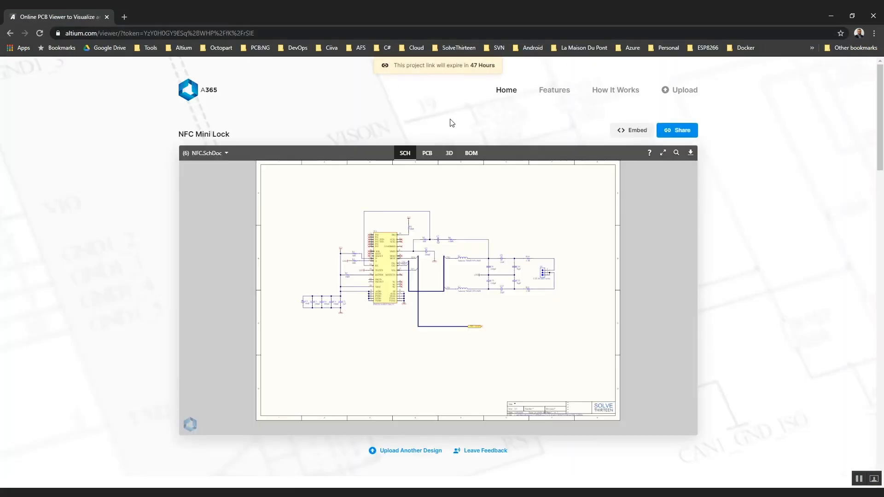
- Copy the Altium 365 Viewer embed code for the NFC Mini Lock design
{"action": "left_click", "coordinate": [632, 130]}
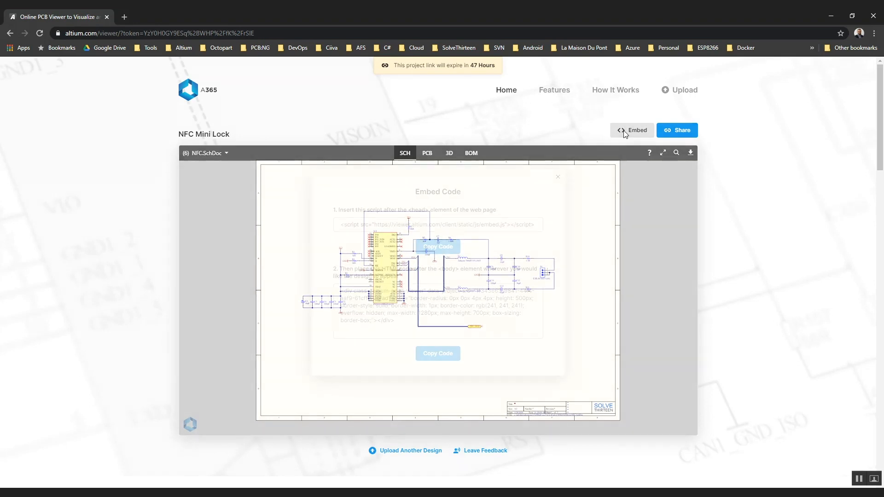
{"action": "left_click", "coordinate": [439, 247]}
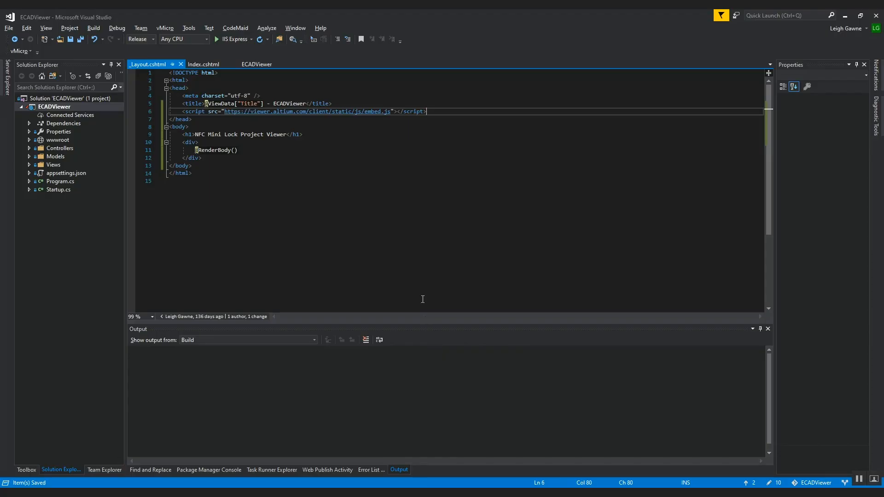
- Paste the embed.js script tag into the head of _Layout.cshtml and save it
{"action": "left_click", "coordinate": [203, 64]}
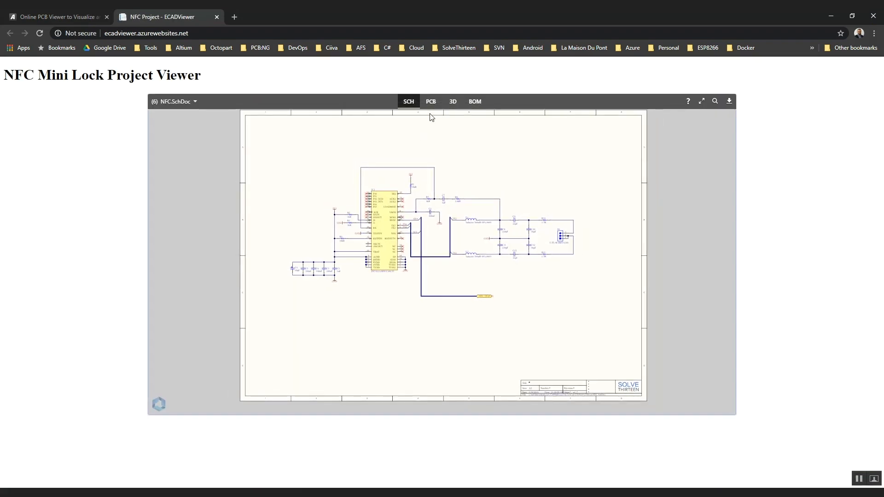
- Switch the embedded NFC Mini Lock viewer to the PCB layout, then its 3D model
{"action": "left_click", "coordinate": [431, 101]}
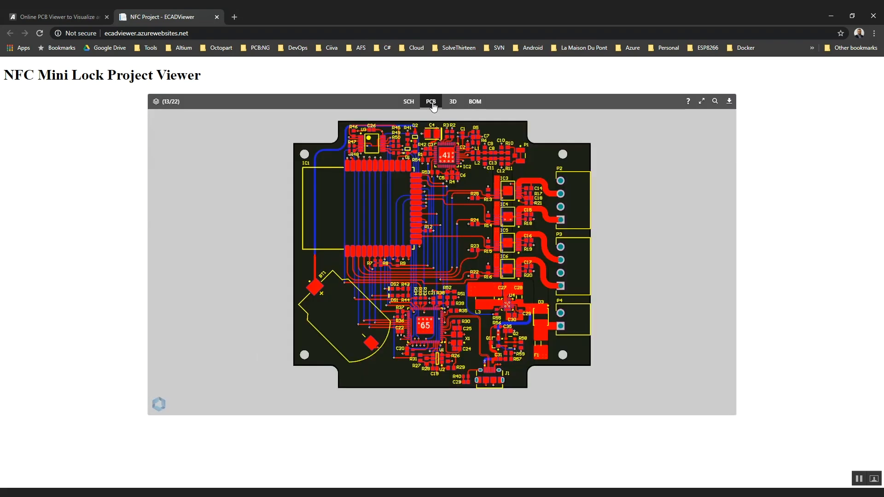
{"action": "left_click", "coordinate": [452, 101]}
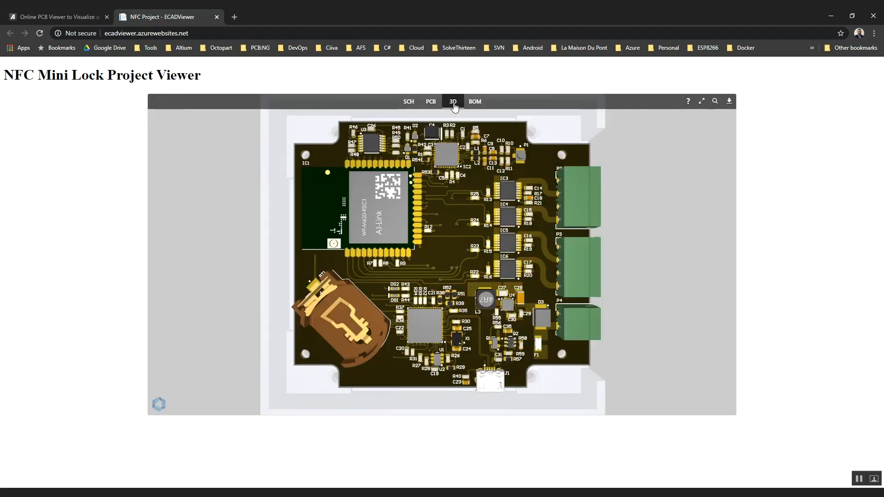